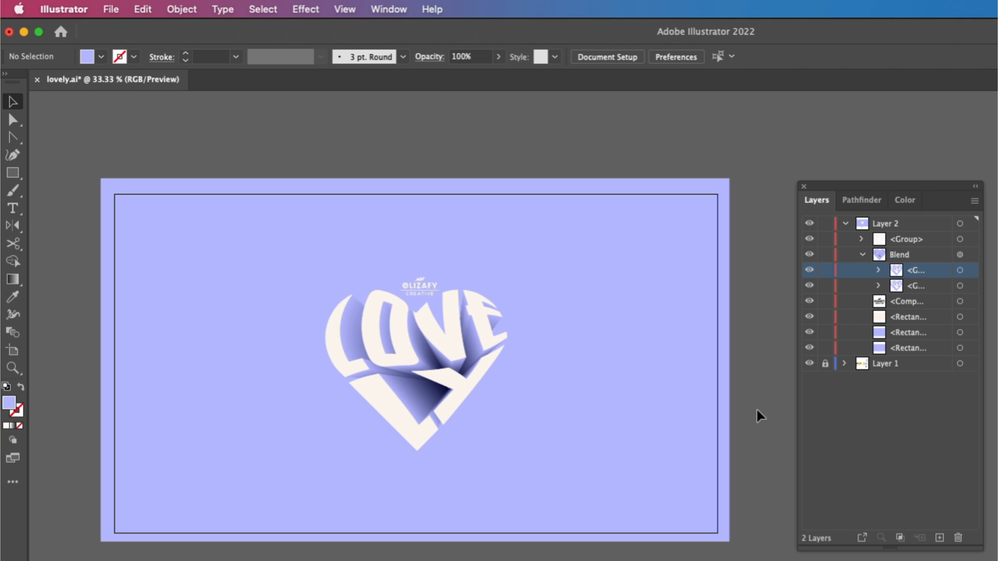
mouse_move(774, 420)
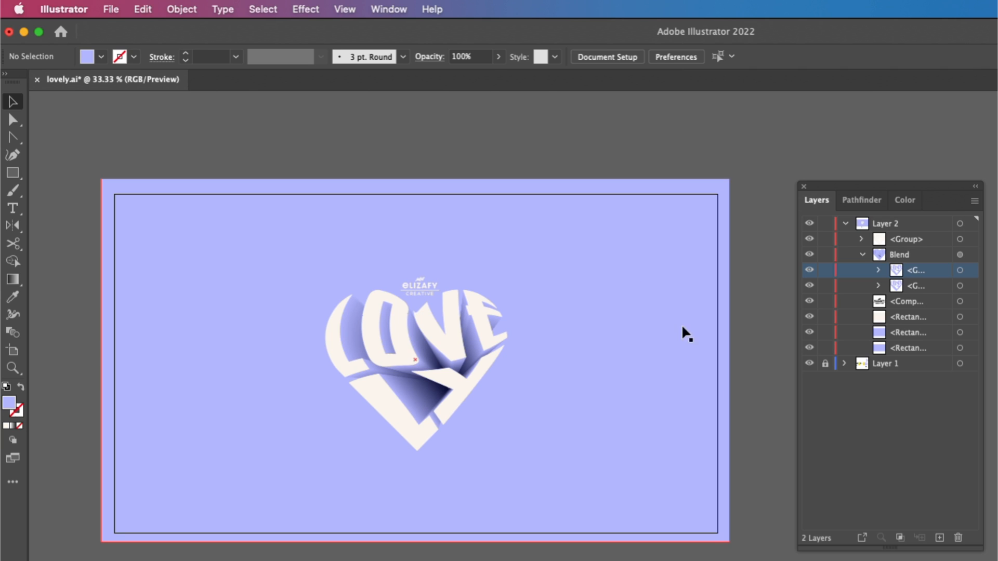
mouse_move(616, 365)
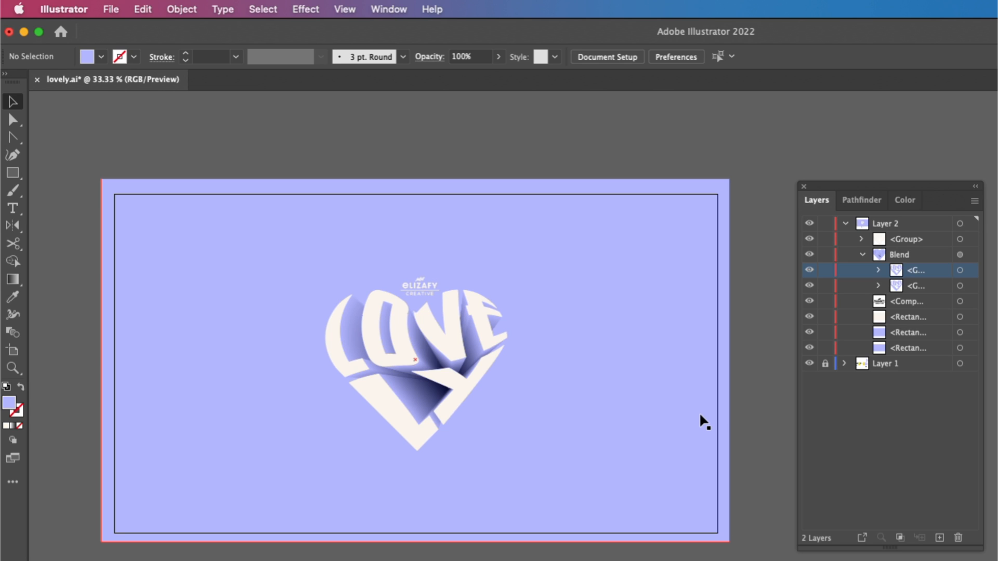
mouse_move(519, 312)
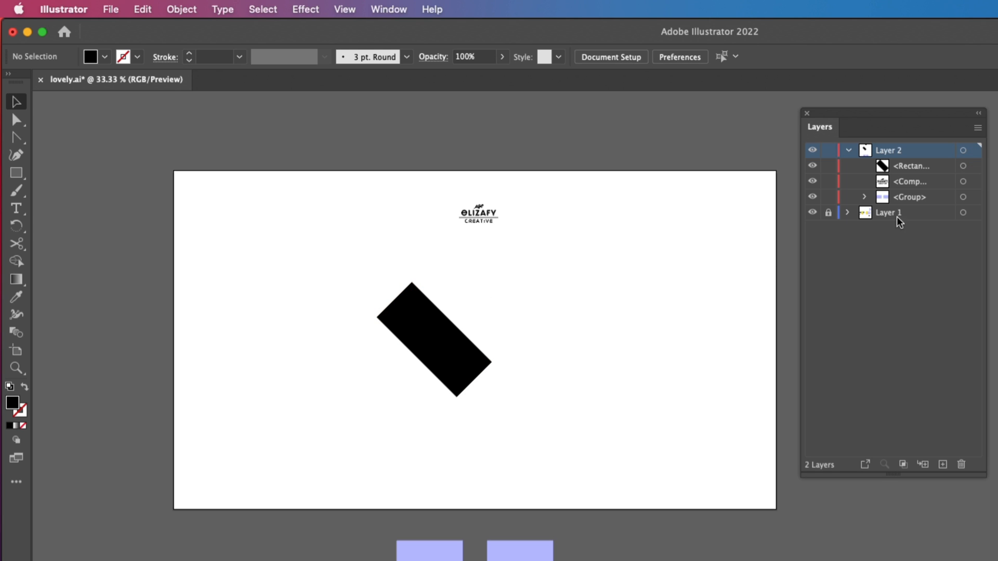
Merge the rotated rectangle and circles into one solid black heart path.
left_click(435, 340)
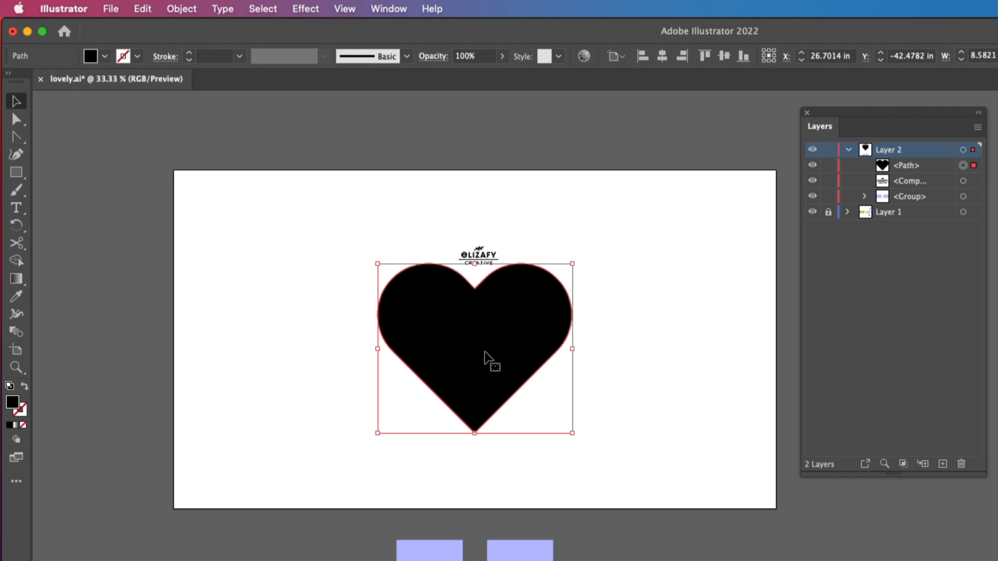
Type LOVE and LY as separate bold Chronica text objects above the heart.
left_click(16, 207)
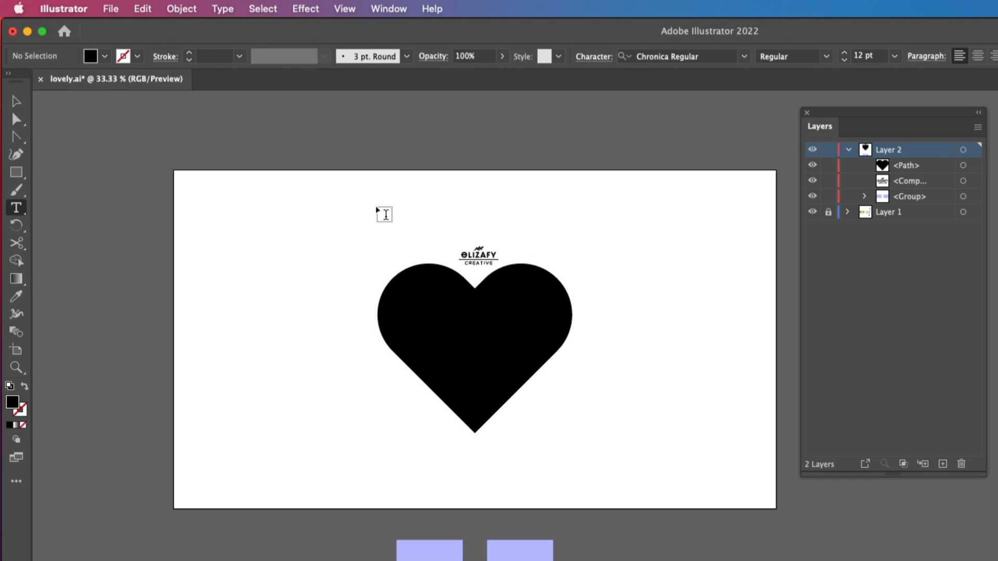
mouse_move(409, 199)
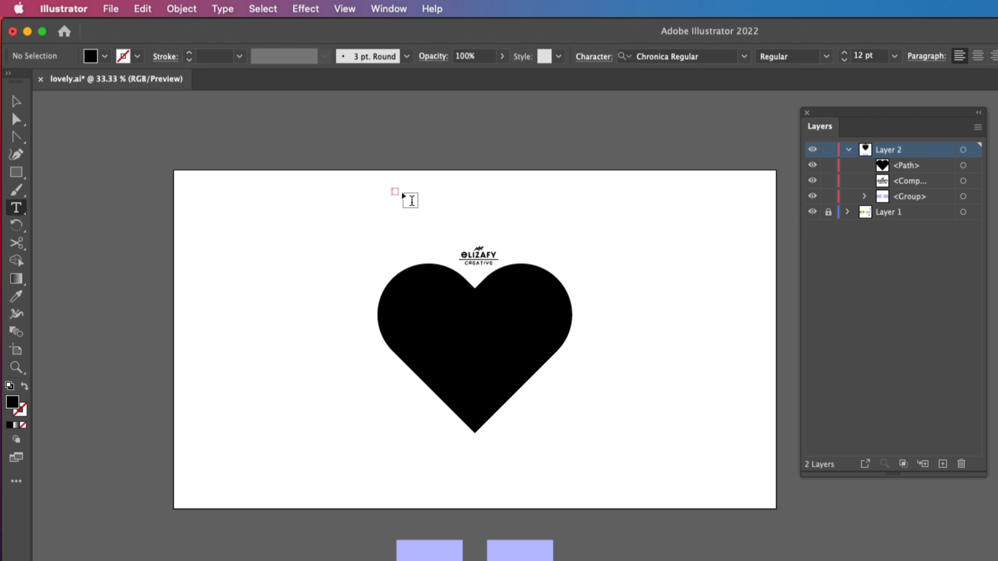
left_click(408, 201)
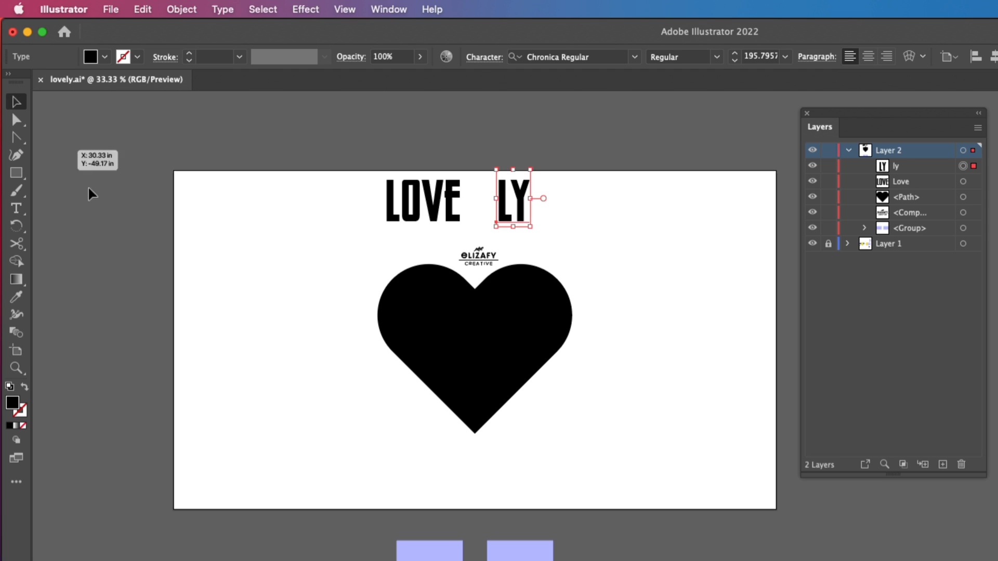
left_click(16, 137)
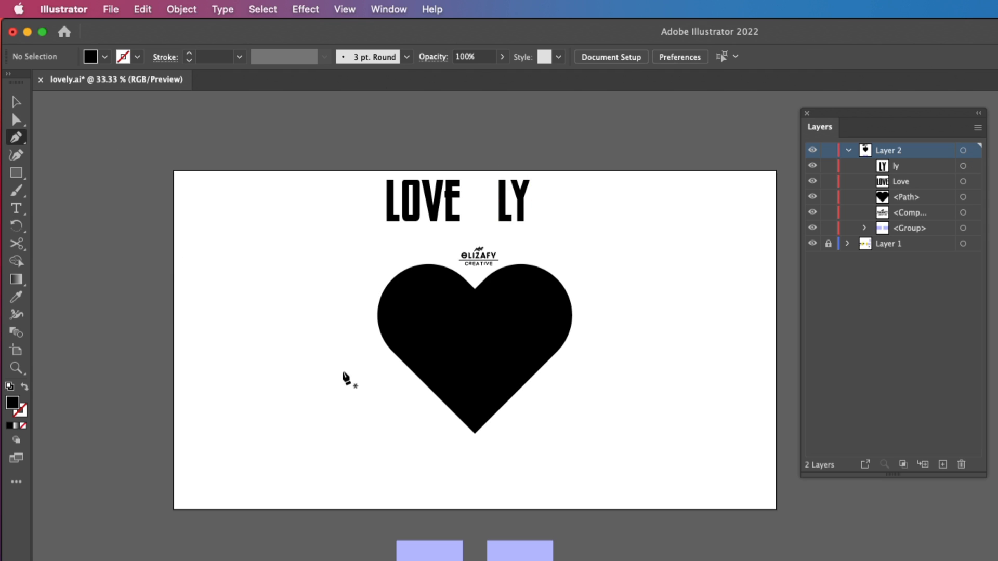
mouse_move(318, 389)
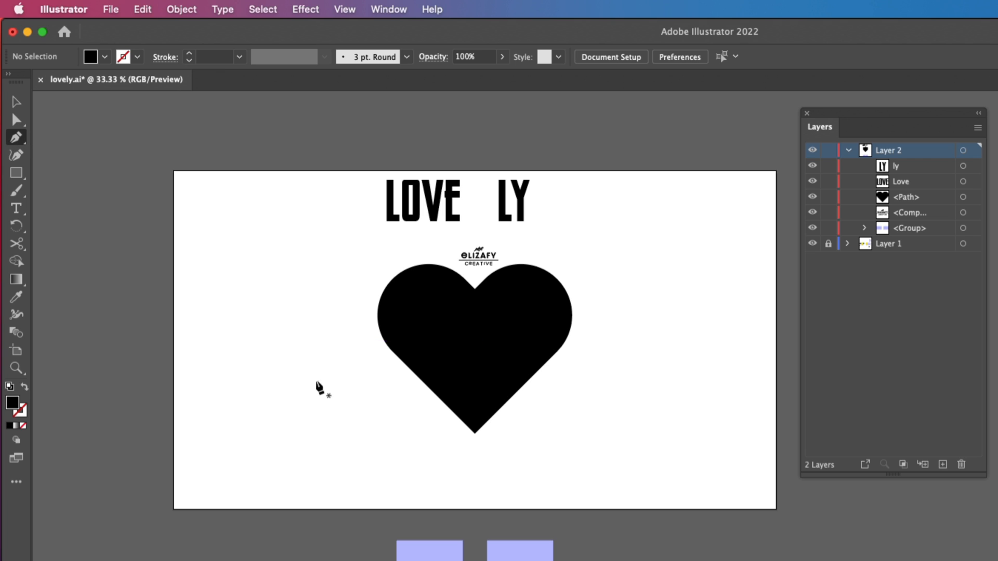
Draw a curved path from the heart's lower left out past its right side.
left_click_drag(320, 375, 488, 354)
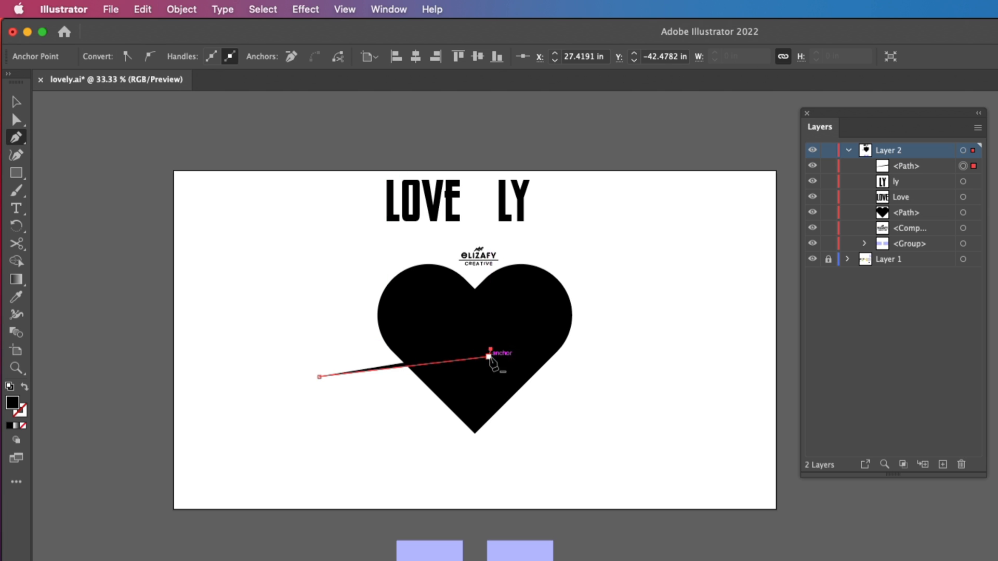
left_click_drag(487, 355, 582, 369)
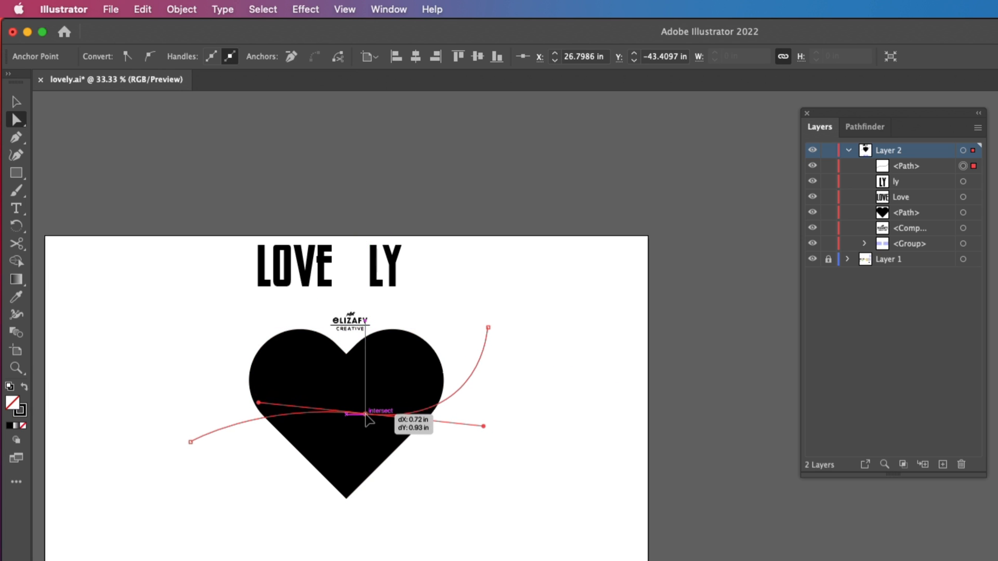
left_click_drag(364, 417, 245, 436)
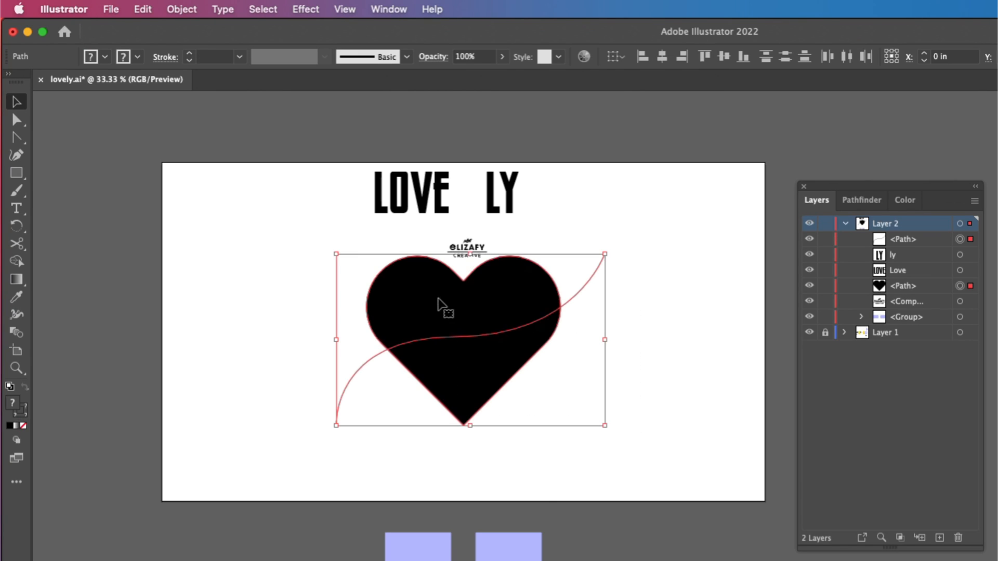
Divide the heart along the curve with Pathfinder and ungroup the pieces.
left_click(861, 200)
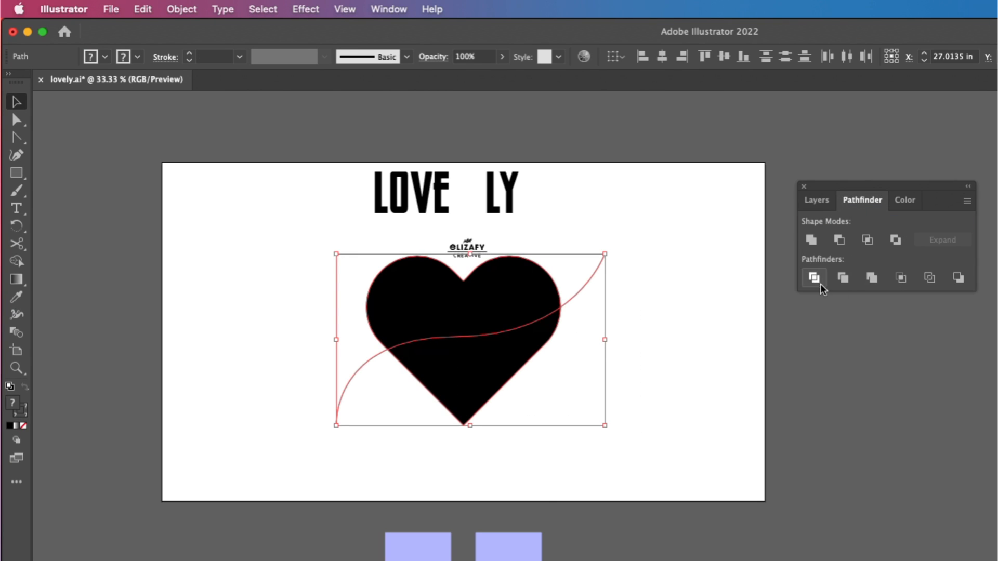
right_click(550, 283)
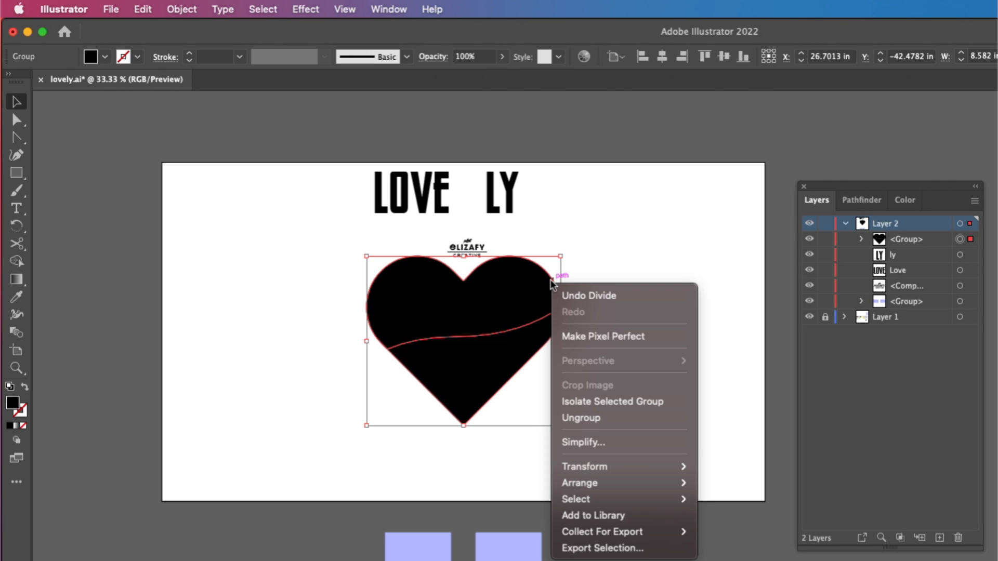
mouse_move(607, 427)
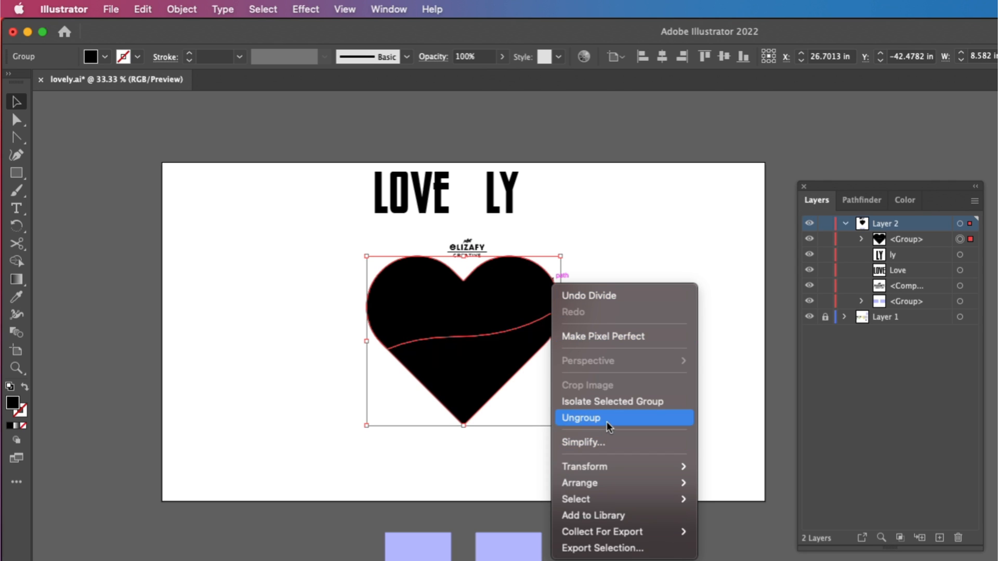
left_click(578, 418)
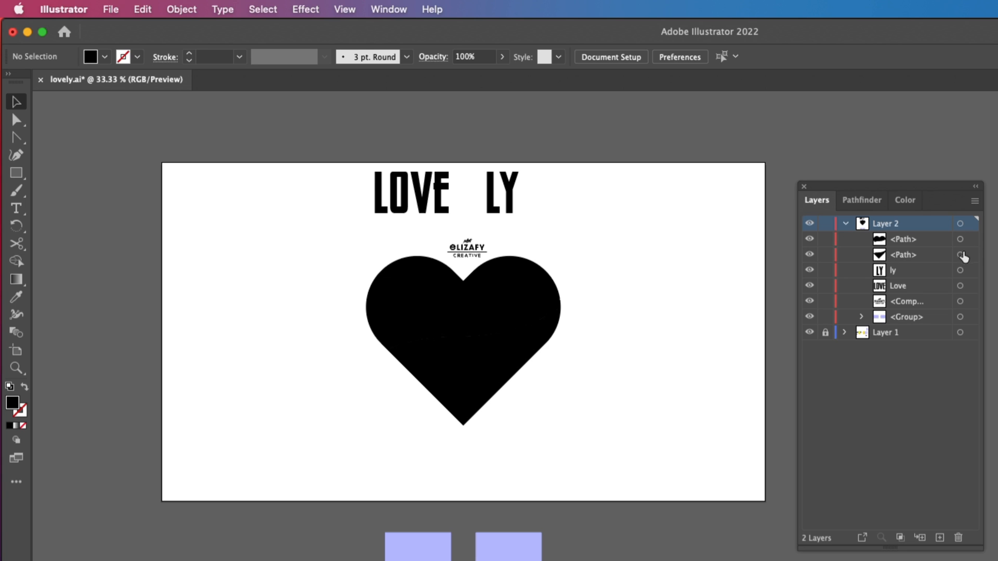
mouse_move(867, 284)
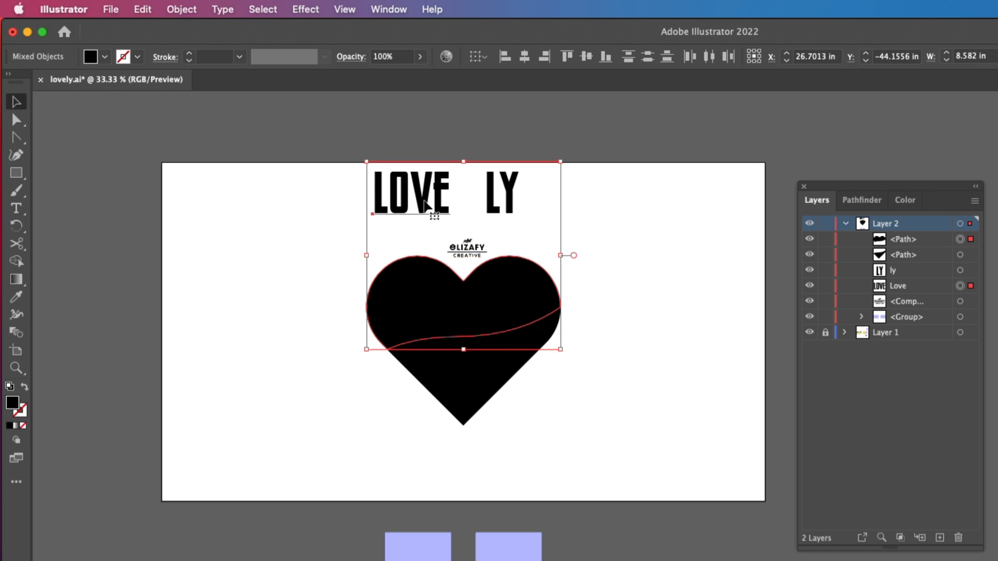
Envelope-distort LOVE into the upper heart piece and LY into the lower piece.
left_click(181, 9)
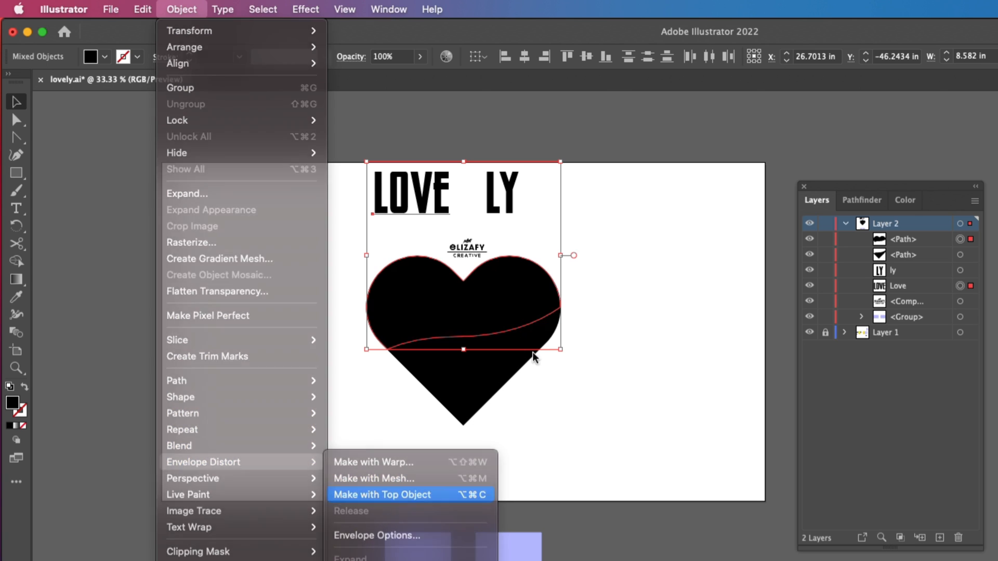
left_click(382, 494)
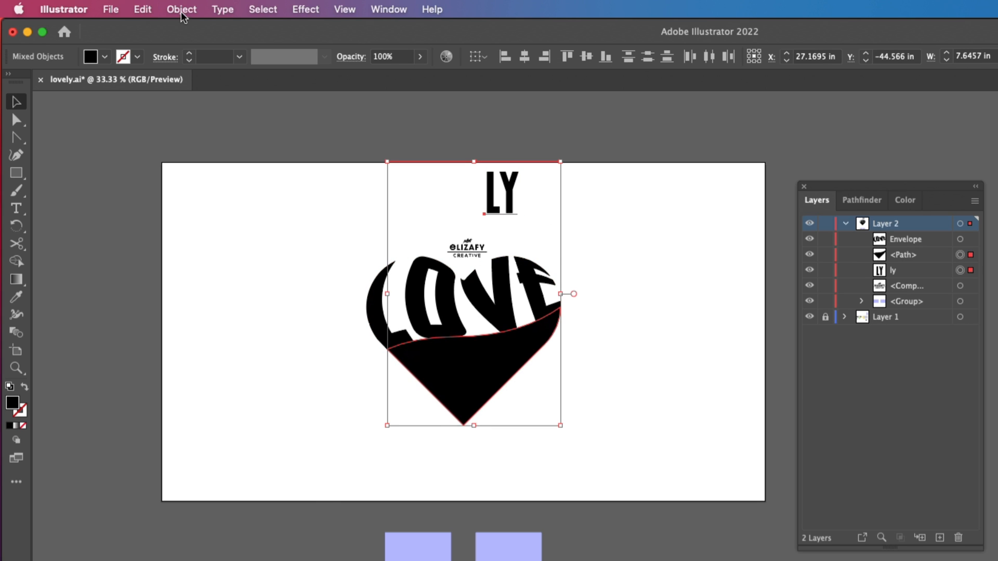
left_click(181, 9)
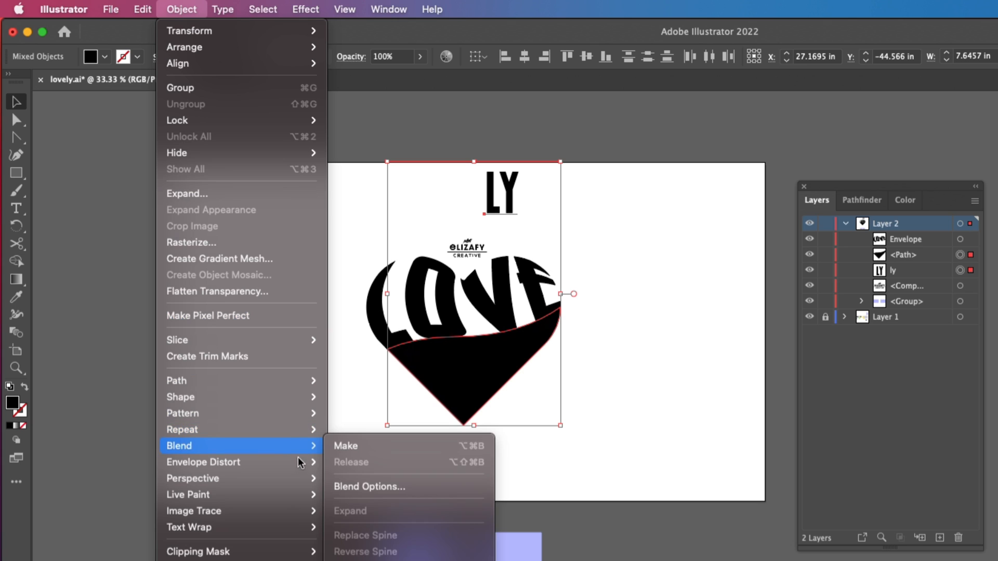
mouse_move(204, 462)
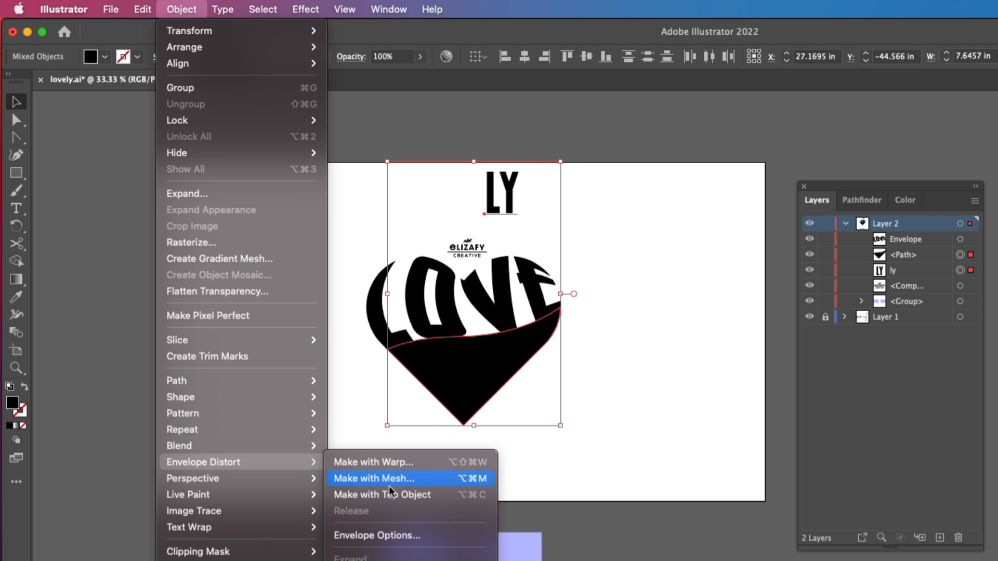
left_click(373, 478)
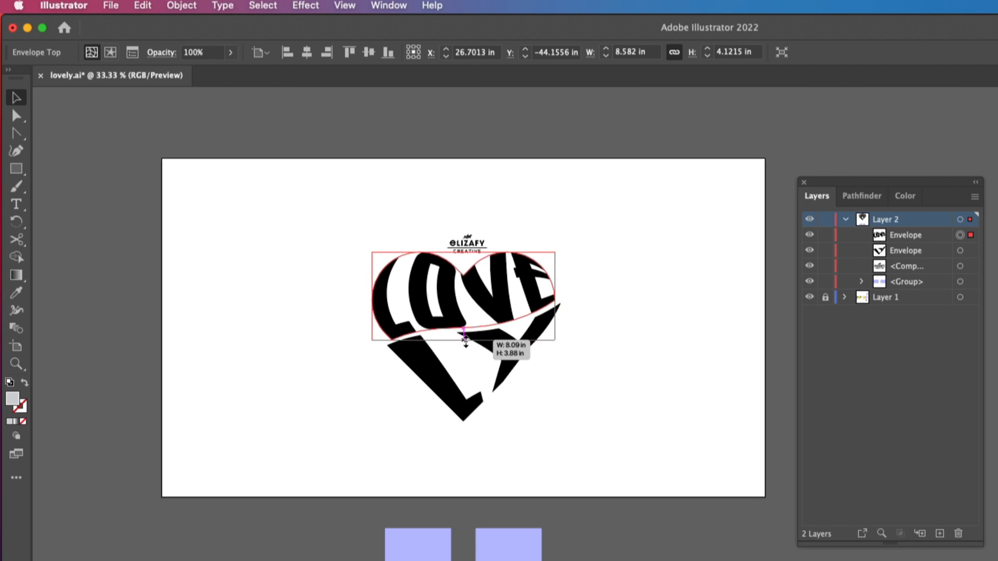
Resize the LOVE and LY envelopes to leave a thin gap between them.
left_click_drag(465, 337, 477, 304)
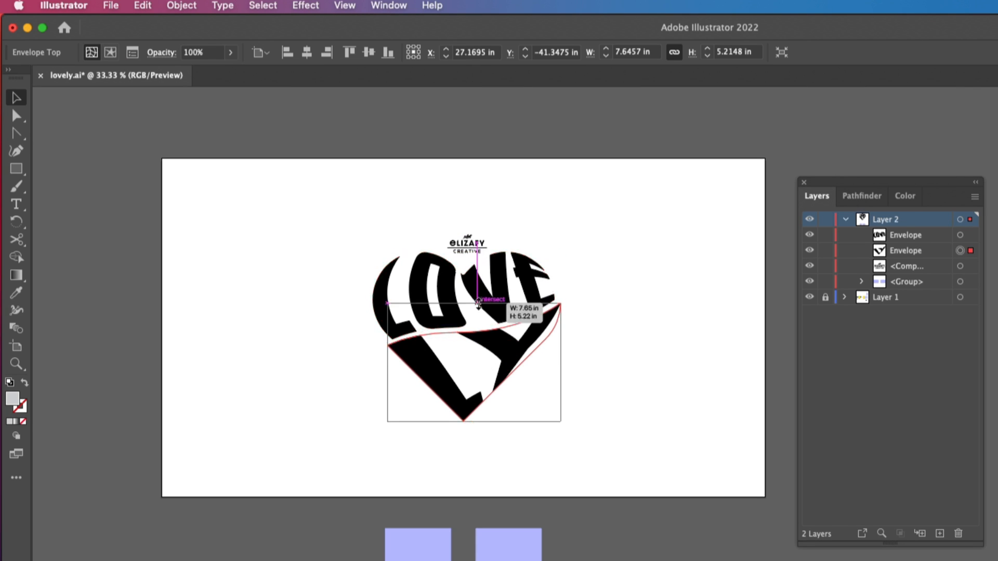
left_click_drag(476, 299, 473, 317)
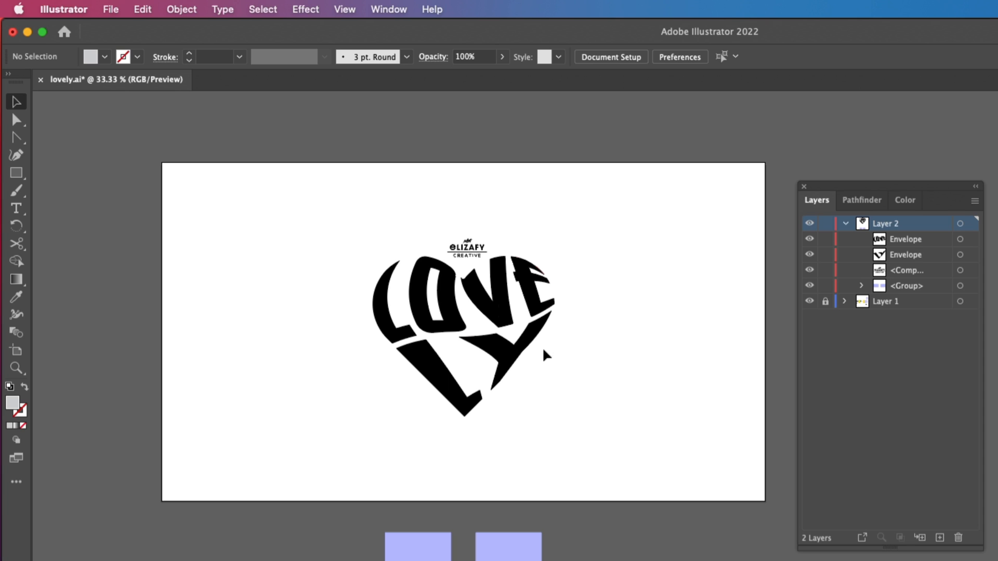
Expand the warped LOVE and LY envelopes into plain shapes via Object > Expand.
left_click(180, 8)
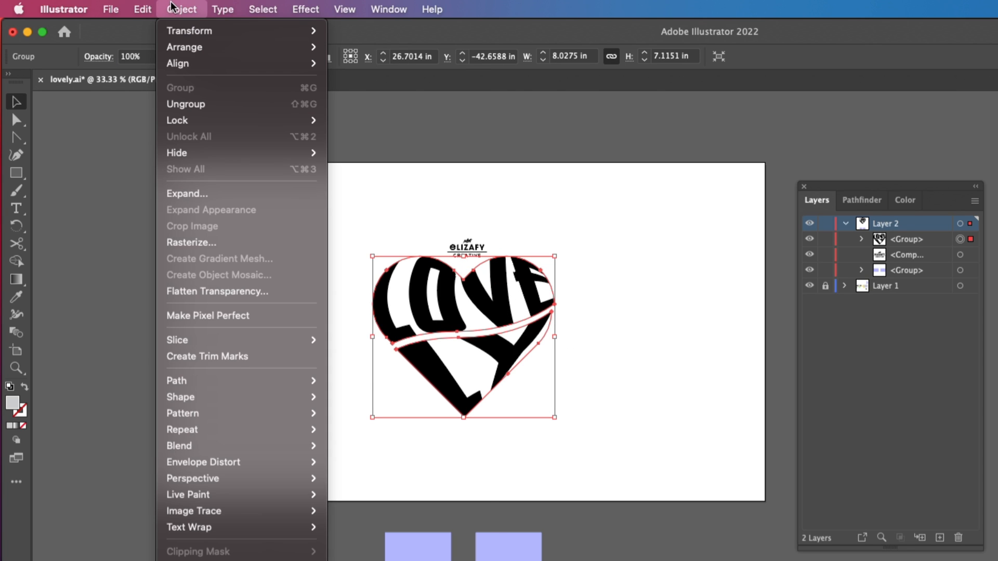
mouse_move(201, 207)
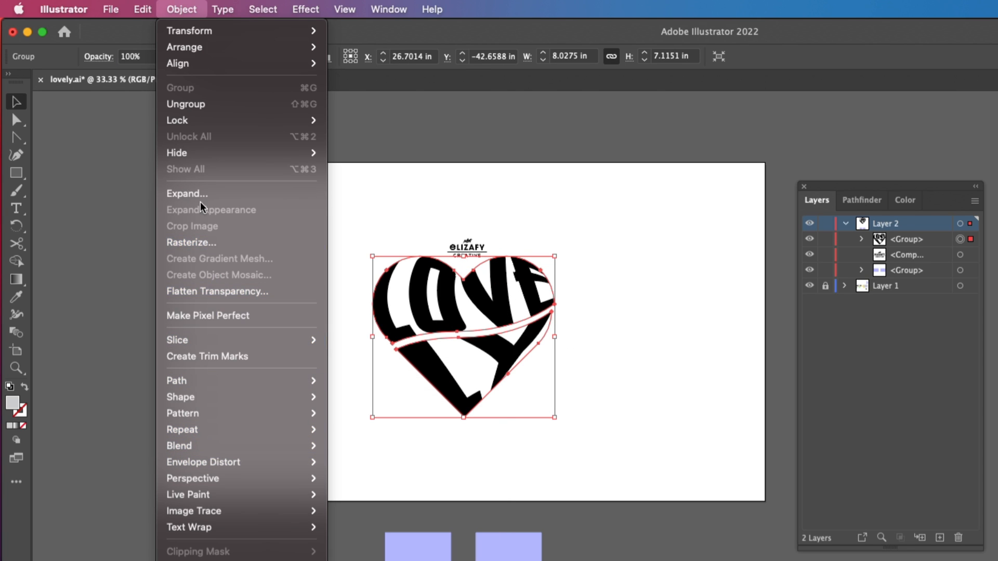
left_click(187, 193)
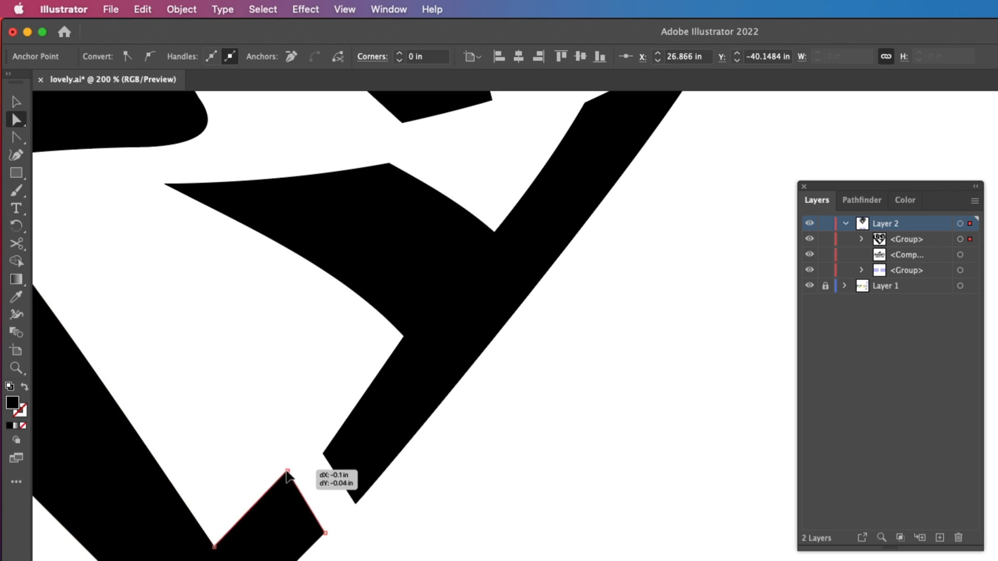
Drag the Y's corner anchor points into sharper positions.
left_click_drag(288, 476, 396, 318)
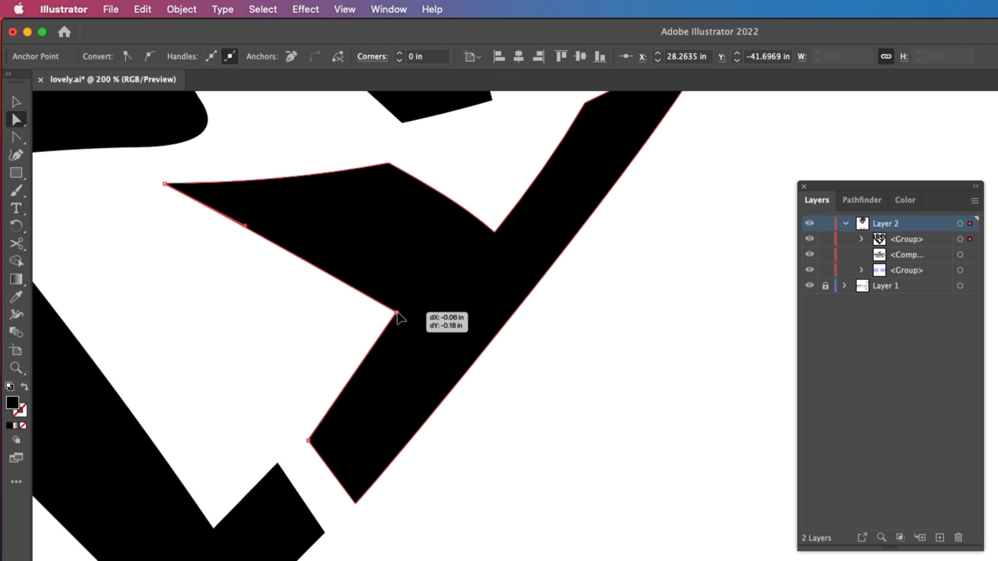
left_click_drag(397, 318, 421, 300)
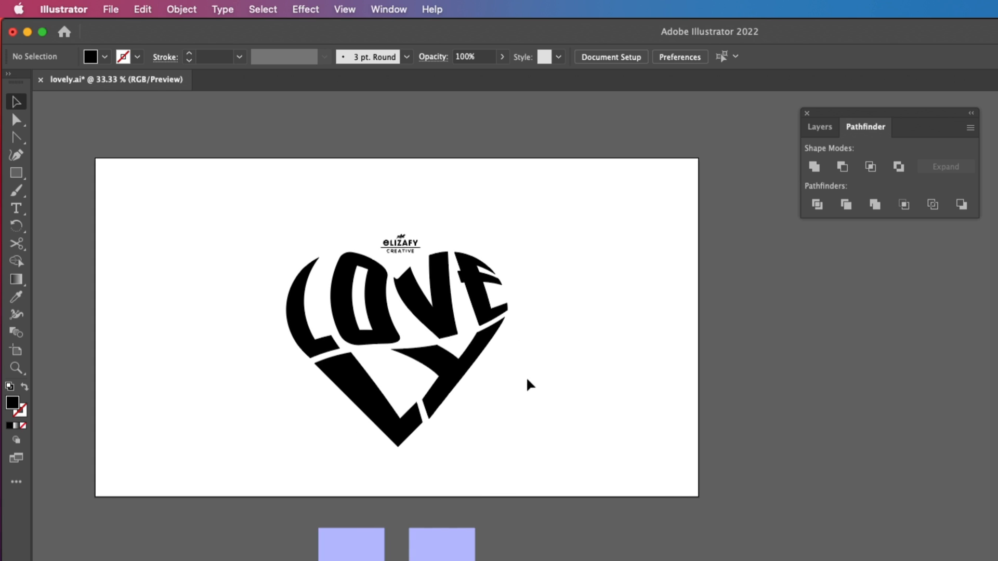
left_click(180, 9)
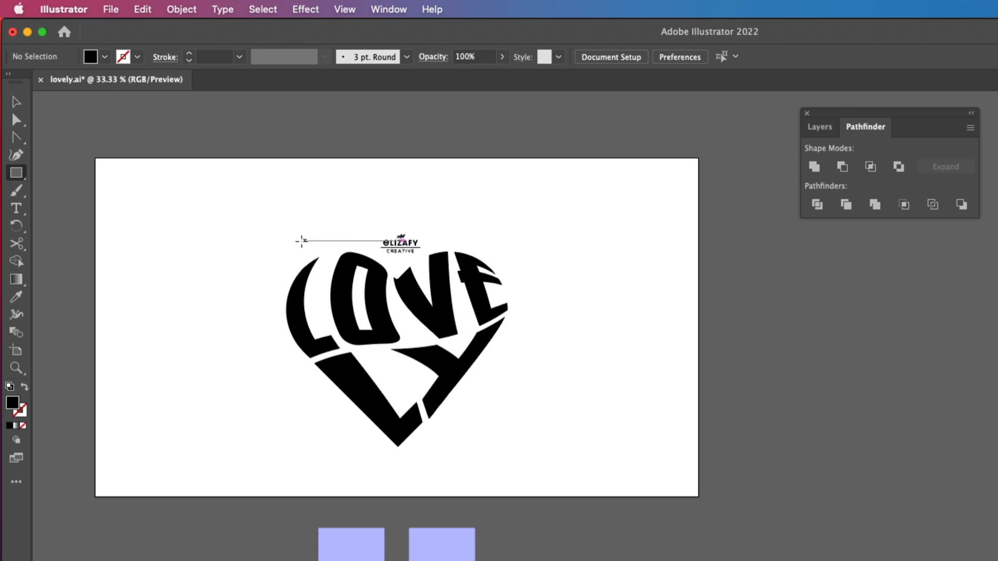
Draw a background rectangle covering the whole artboard.
left_click_drag(88, 118, 740, 462)
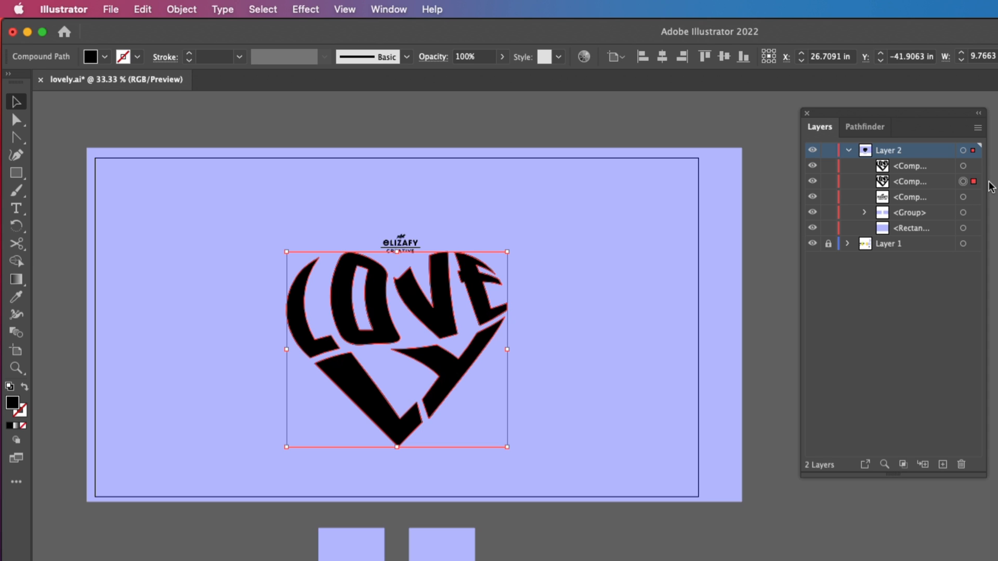
mouse_move(905, 179)
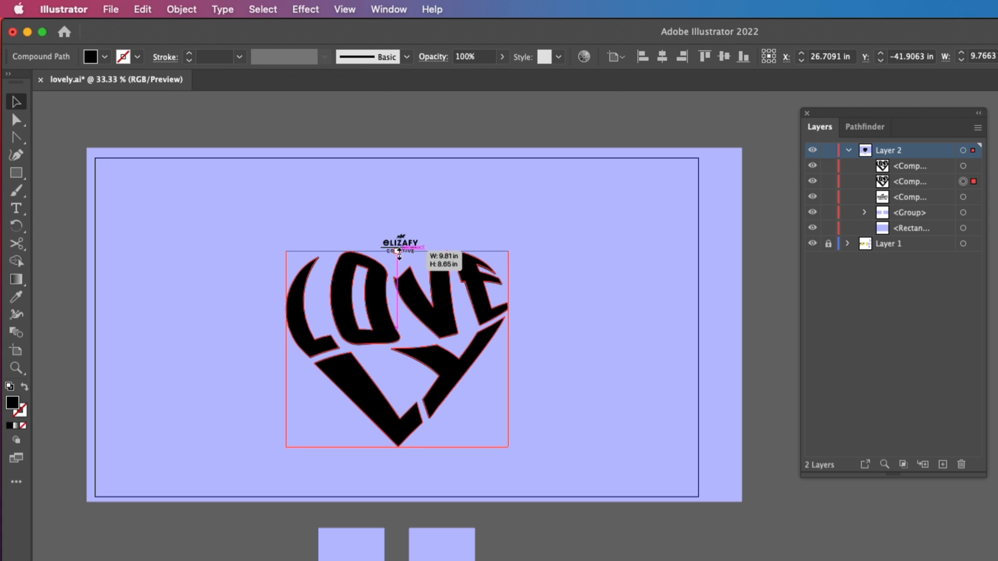
Scale the duplicate lettering down to a small heart and move it into the big heart's centre.
left_click_drag(400, 254, 396, 394)
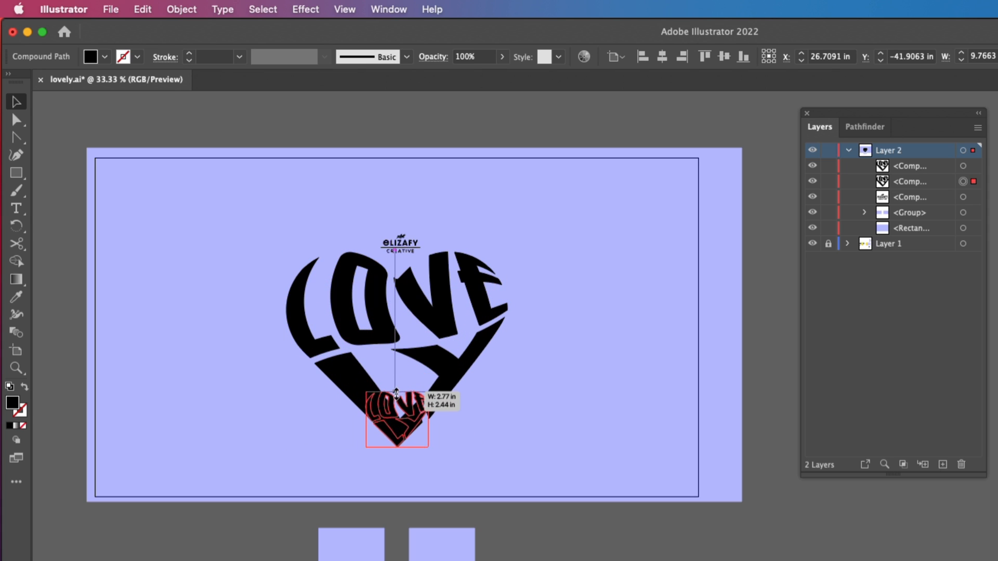
left_click_drag(396, 426, 396, 401)
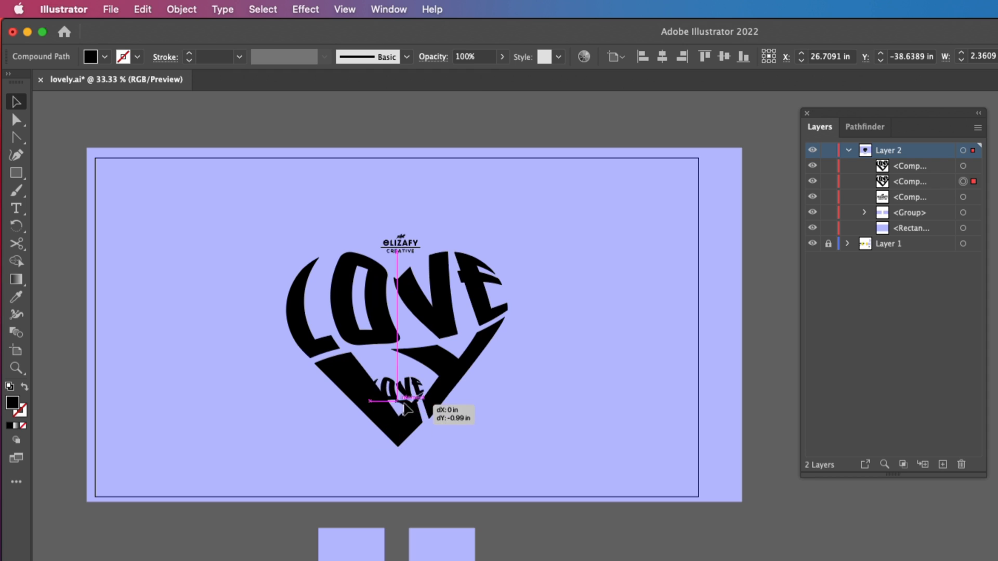
left_click_drag(400, 399, 399, 350)
type("757FEF")
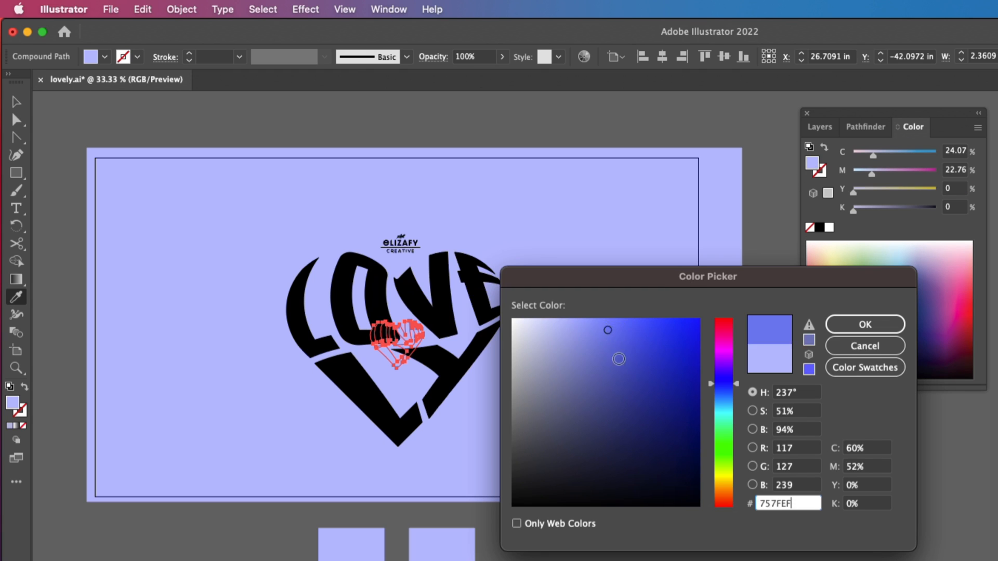
Fill the small inner LOVELY heart with dark navy #060849.
left_click(680, 441)
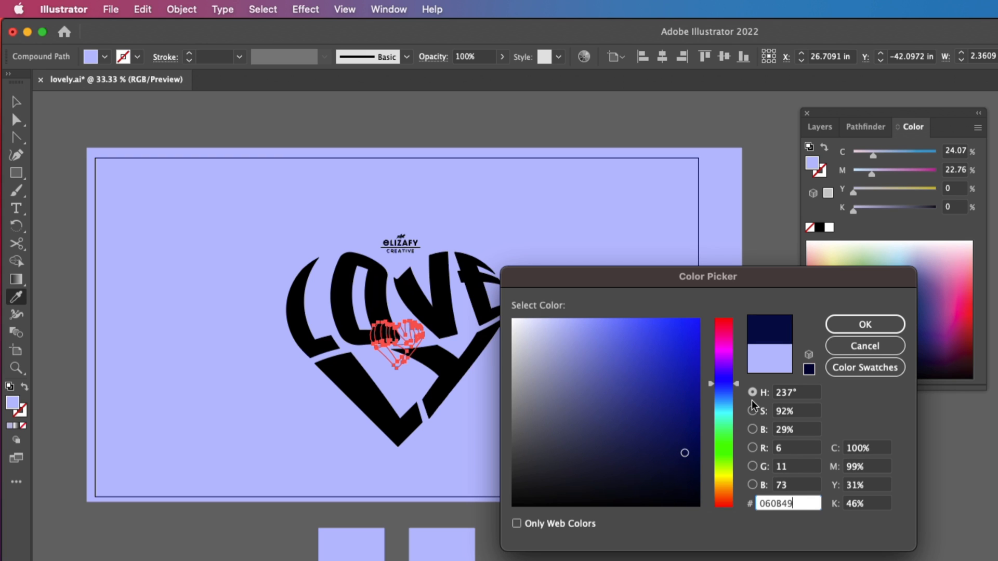
left_click(863, 324)
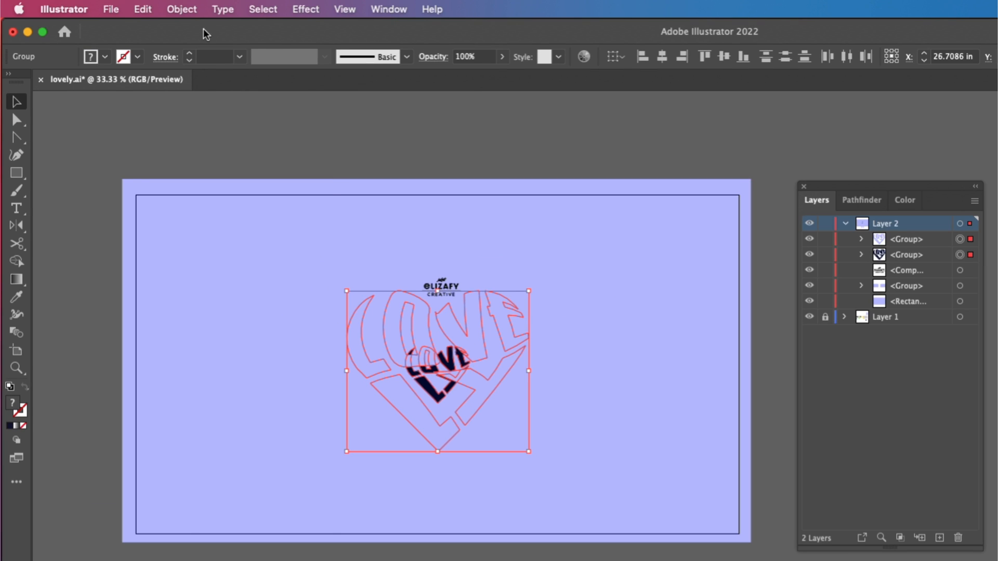
Make a blend between the large lettering and the small navy copy.
left_click(180, 9)
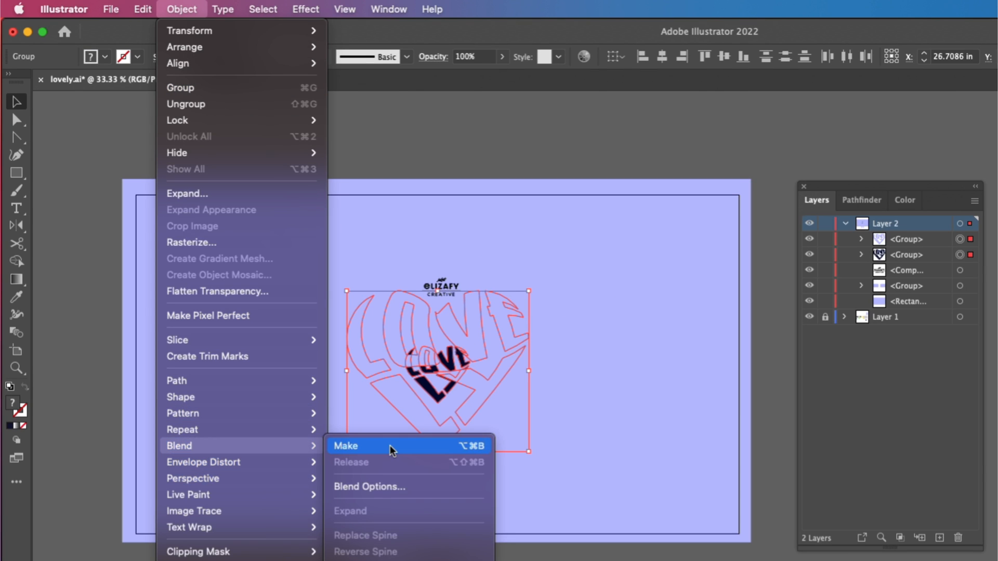
left_click(346, 446)
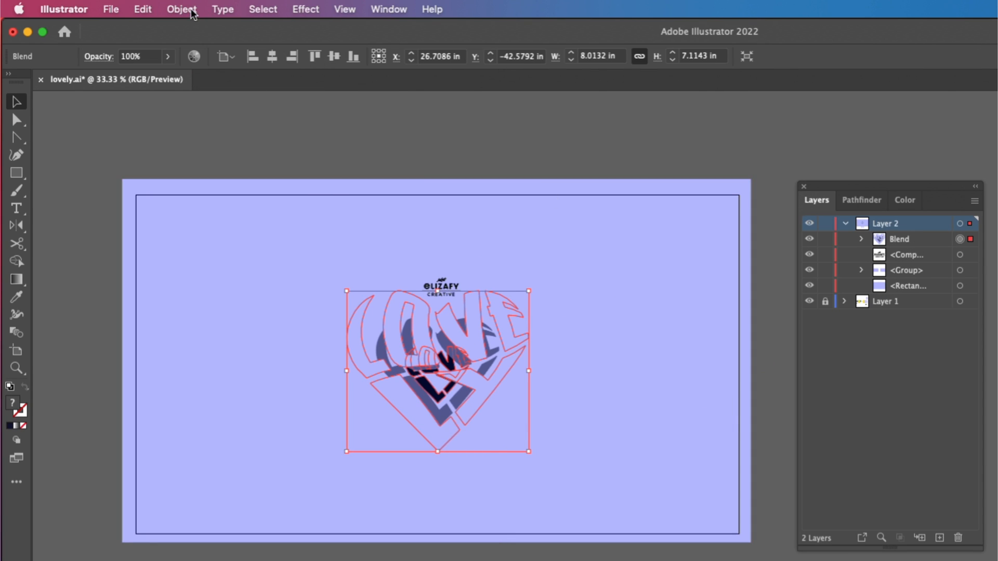
Set the blend spacing to Specified Steps with 100 steps.
left_click(182, 9)
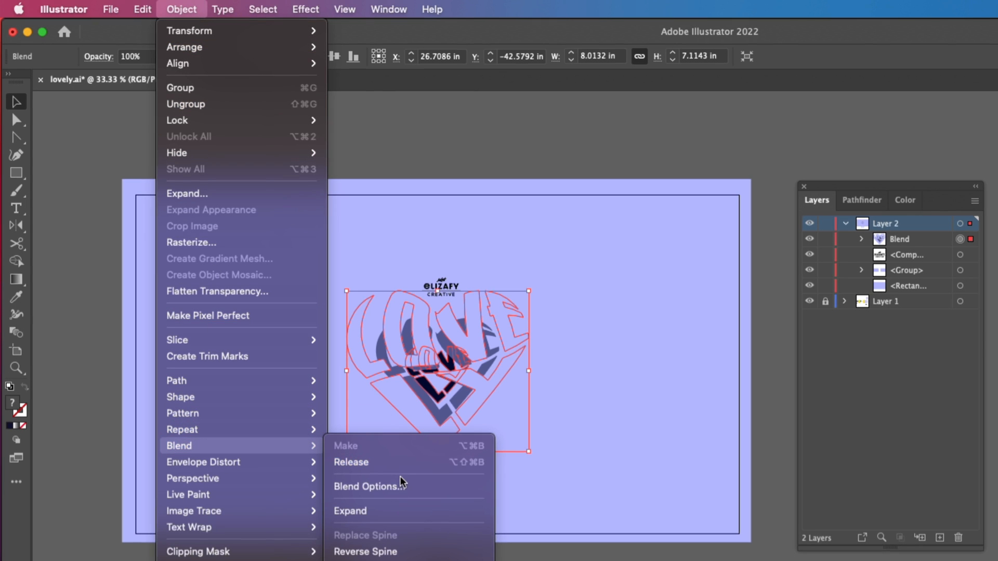
left_click(367, 487)
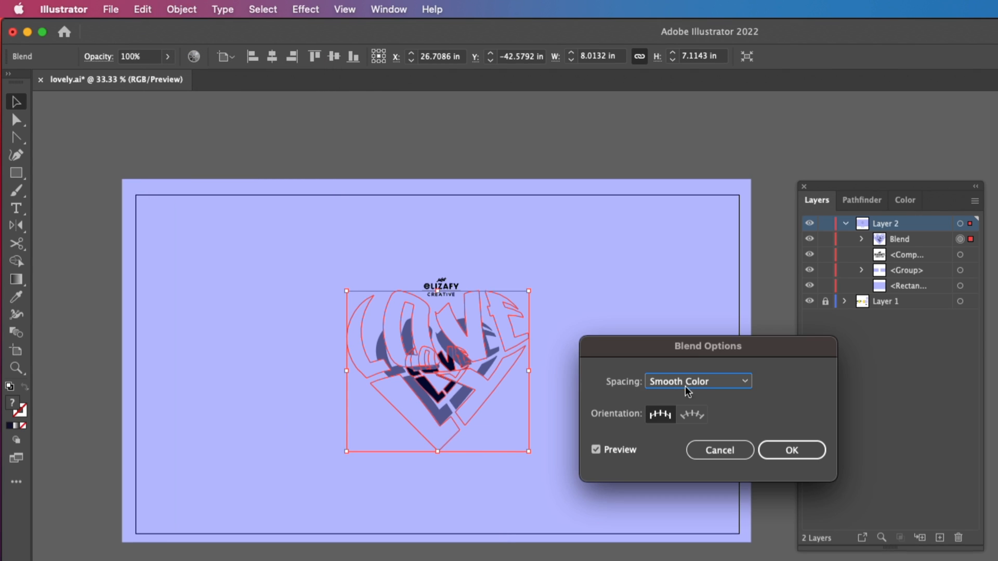
left_click(697, 380)
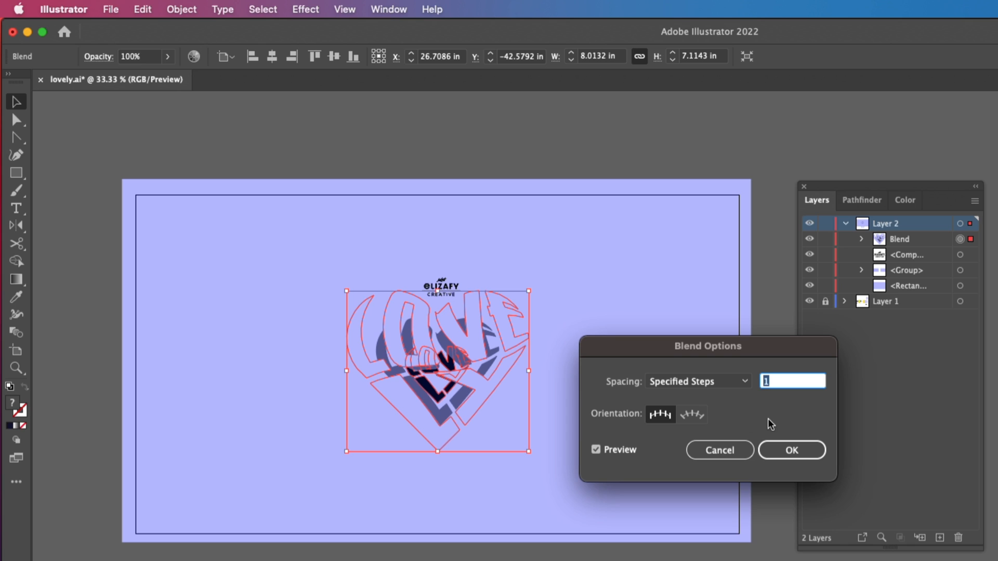
type("100")
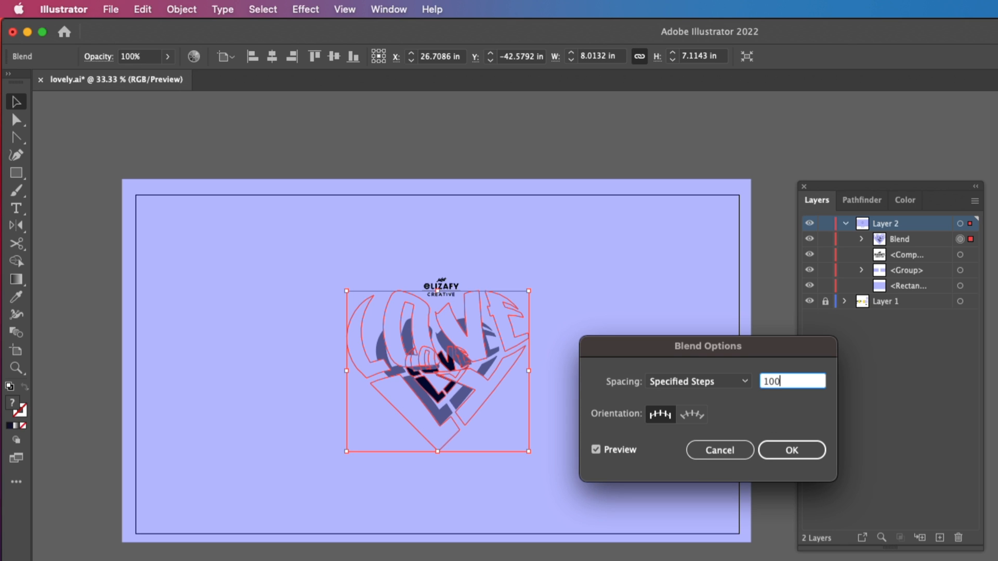
left_click(791, 450)
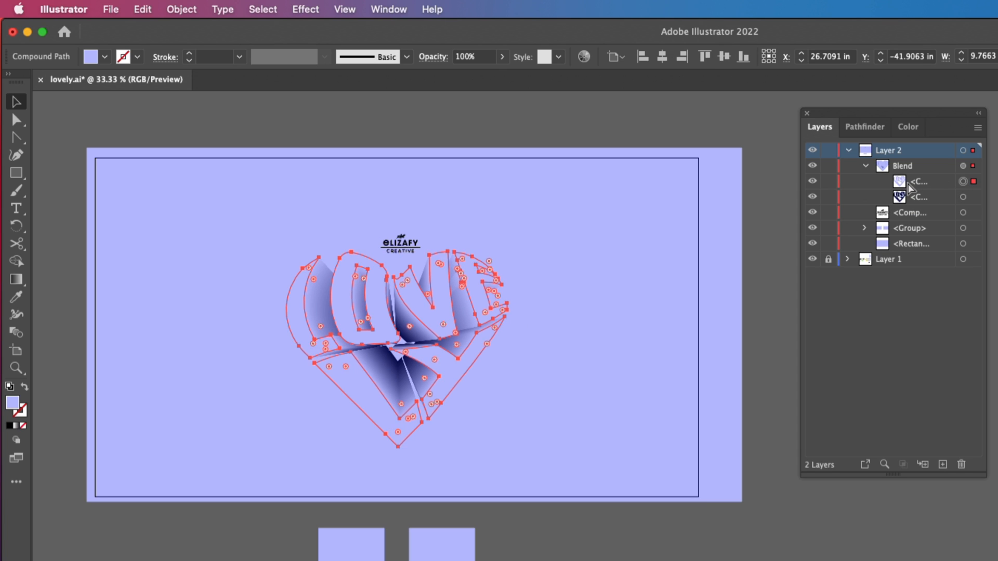
mouse_move(907, 245)
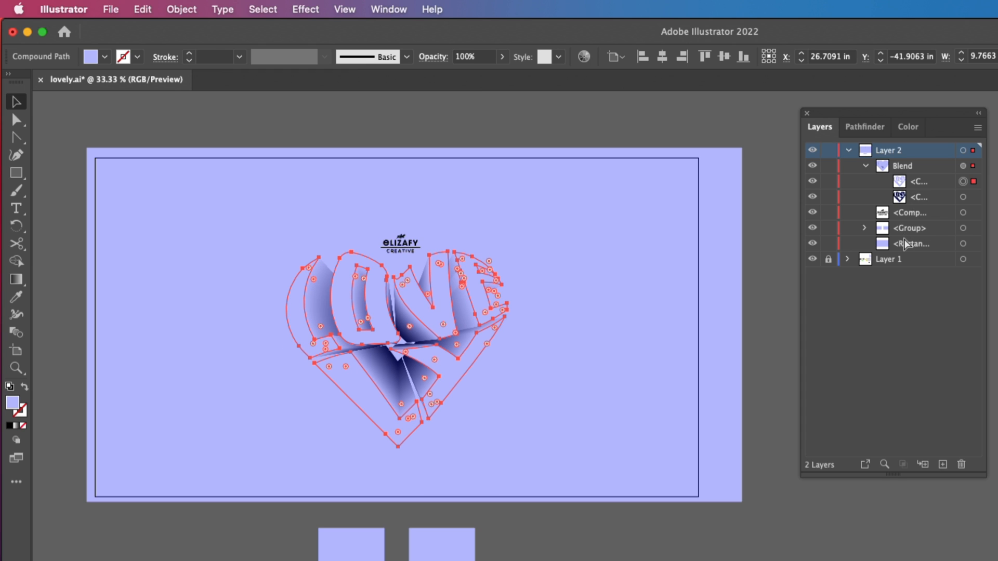
Apply the cream swatch fill to the large front LOVELY lettering.
left_click(916, 182)
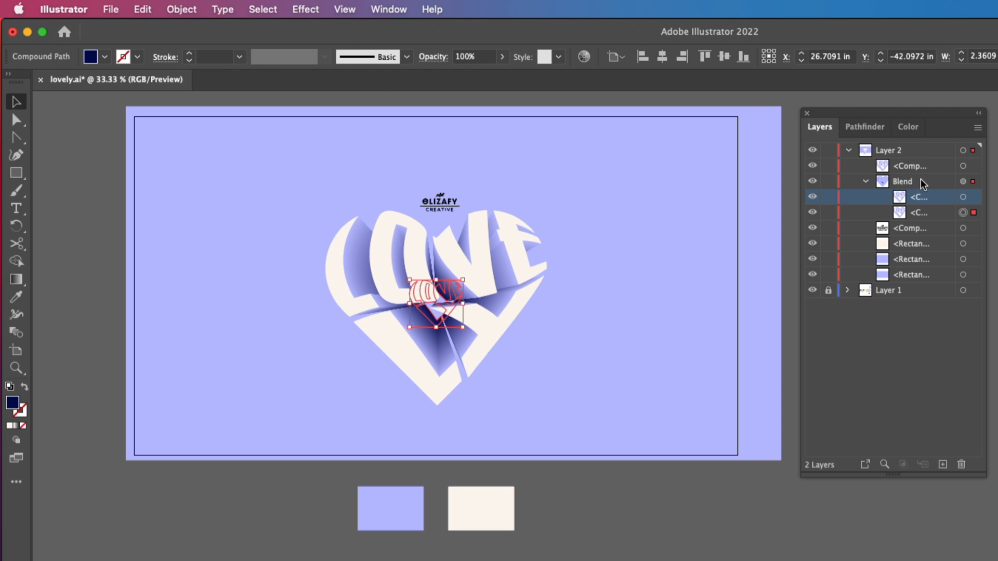
mouse_move(928, 213)
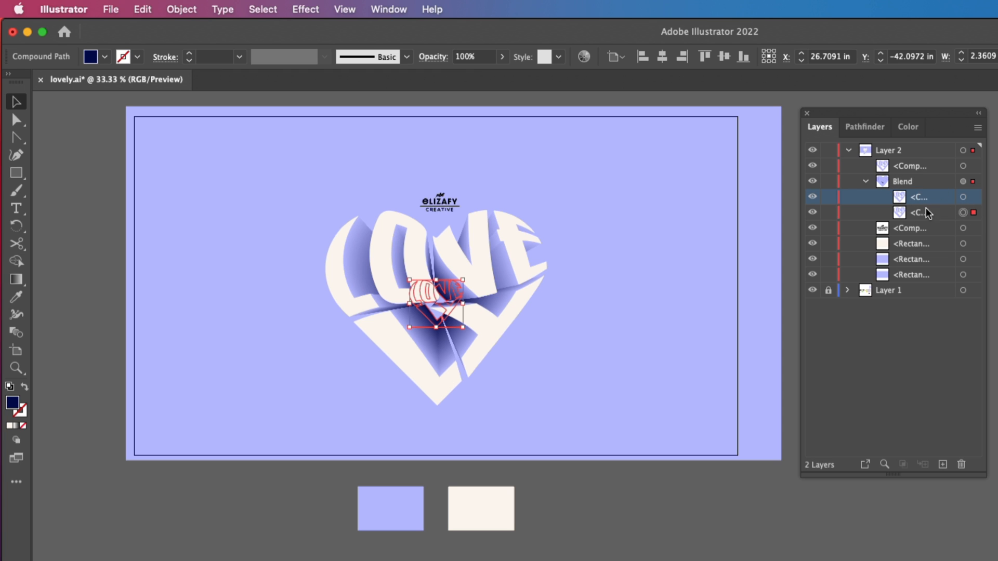
Drag the small navy blend end toward the heart's centre-right to shift the vanishing point.
left_click_drag(436, 293, 438, 328)
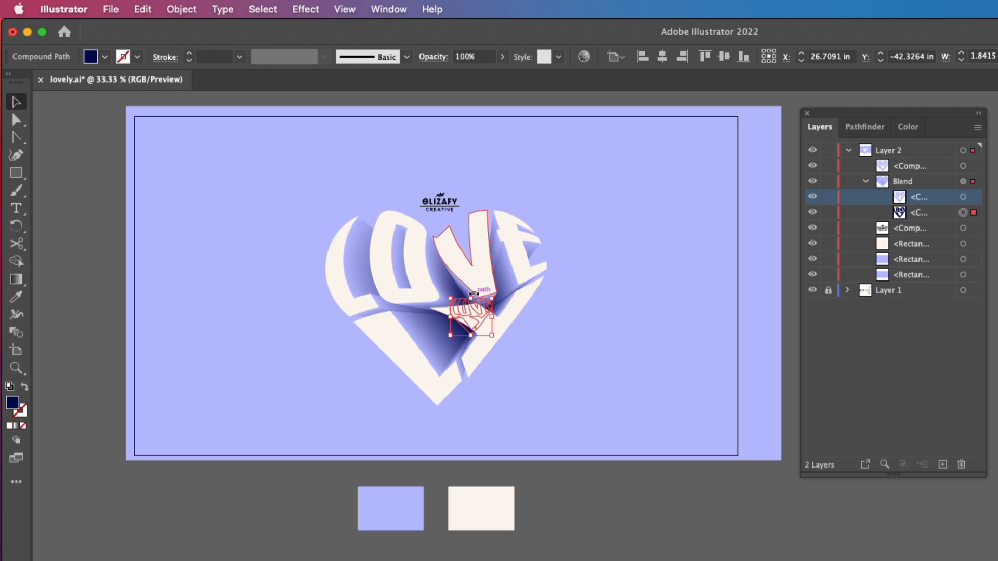
left_click_drag(471, 311, 462, 318)
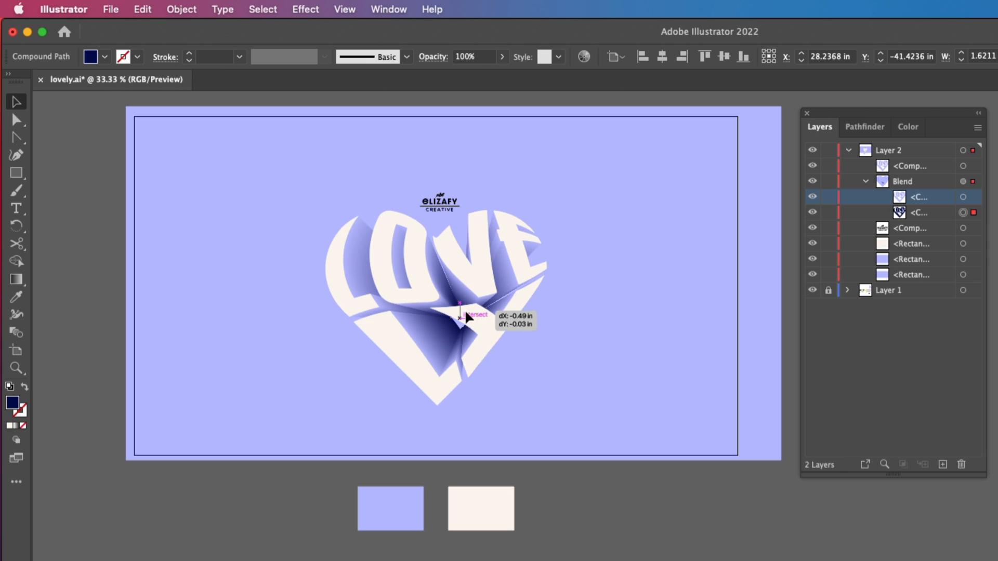
left_click_drag(458, 318, 465, 311)
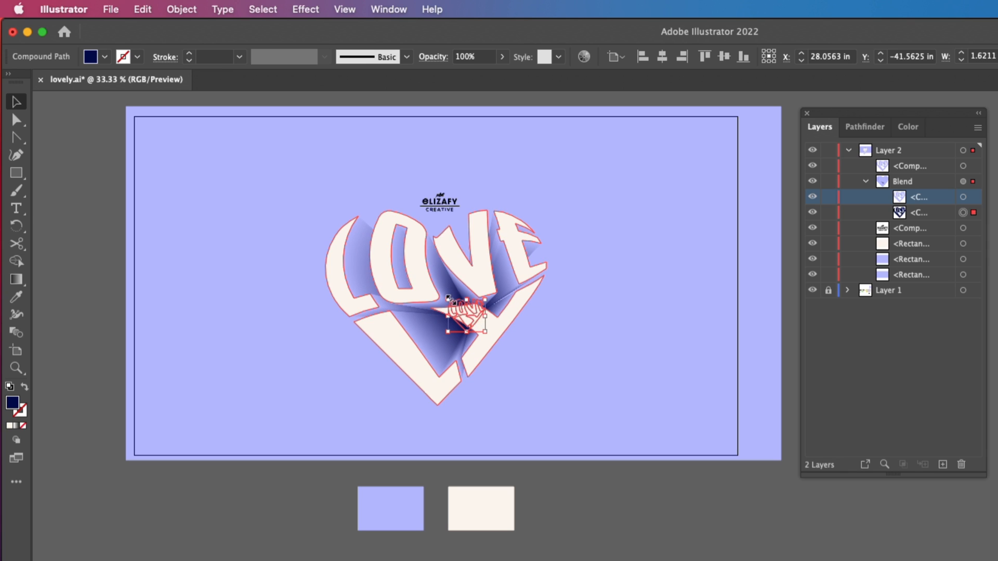